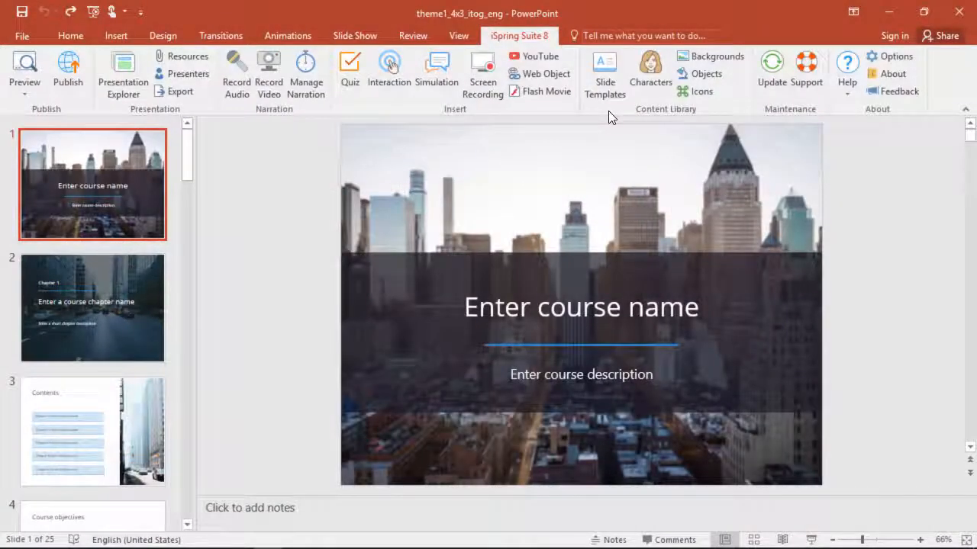
Open iSpring Slide Templates from the Content Library group
left_click(603, 72)
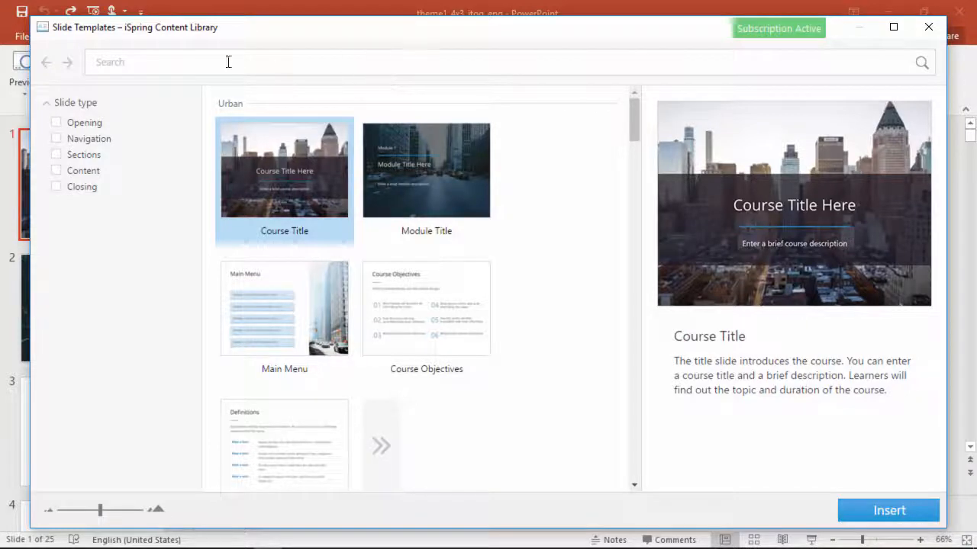
Scroll down past the Dynamic, Office and character scenario template sets
left_click(55, 123)
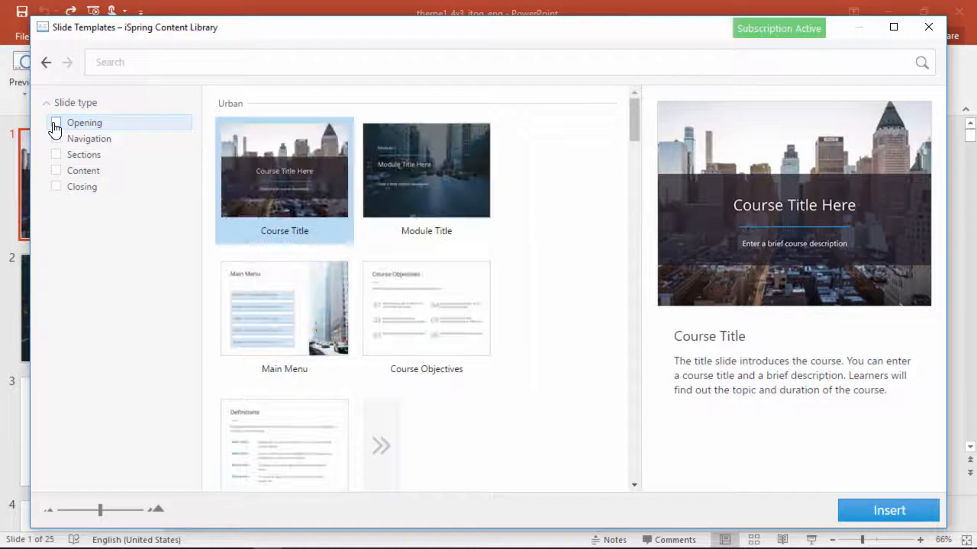
scroll("down", 3)
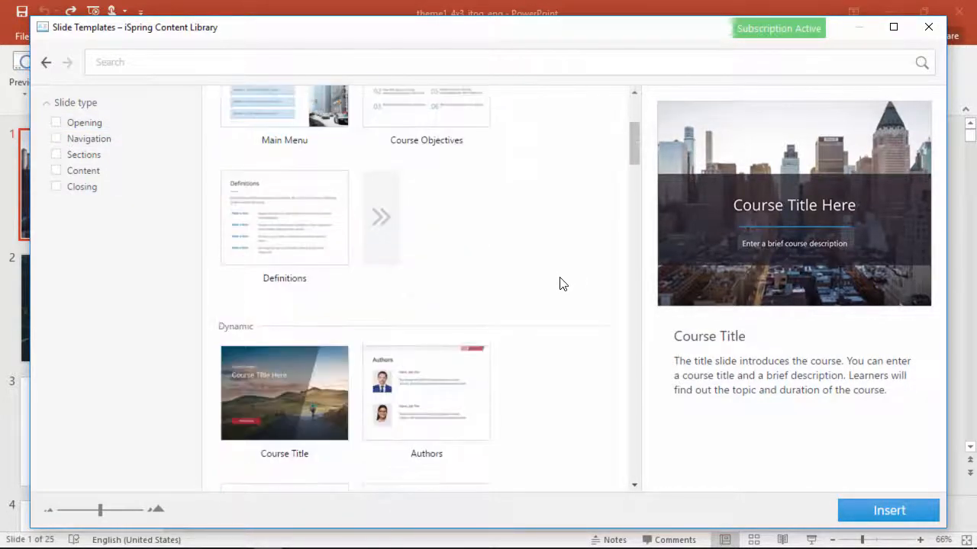
scroll("down", 3)
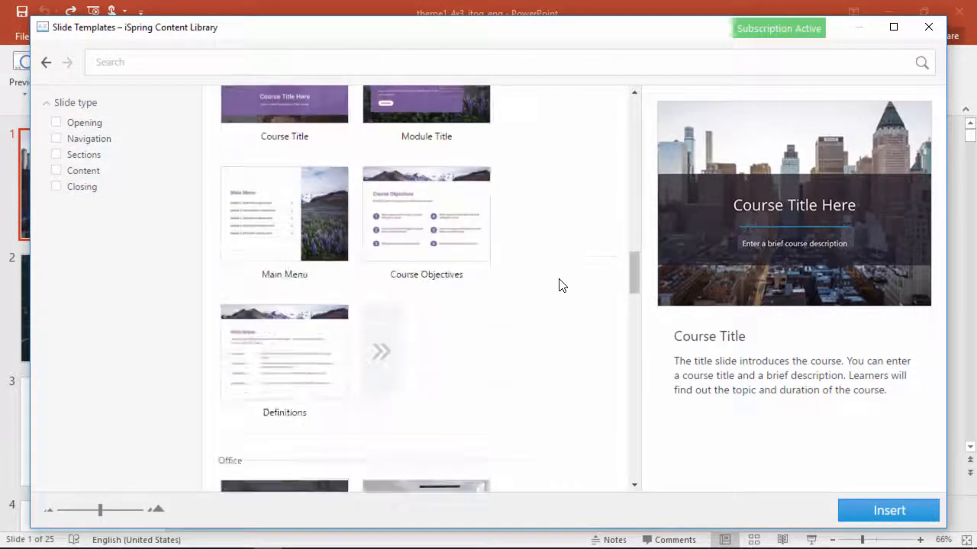
scroll("down", 3)
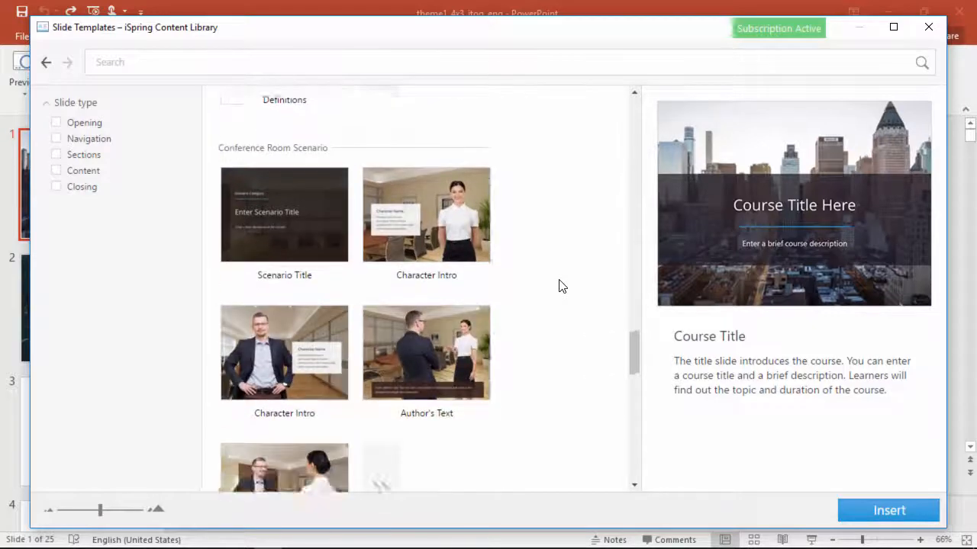
scroll("down", 3)
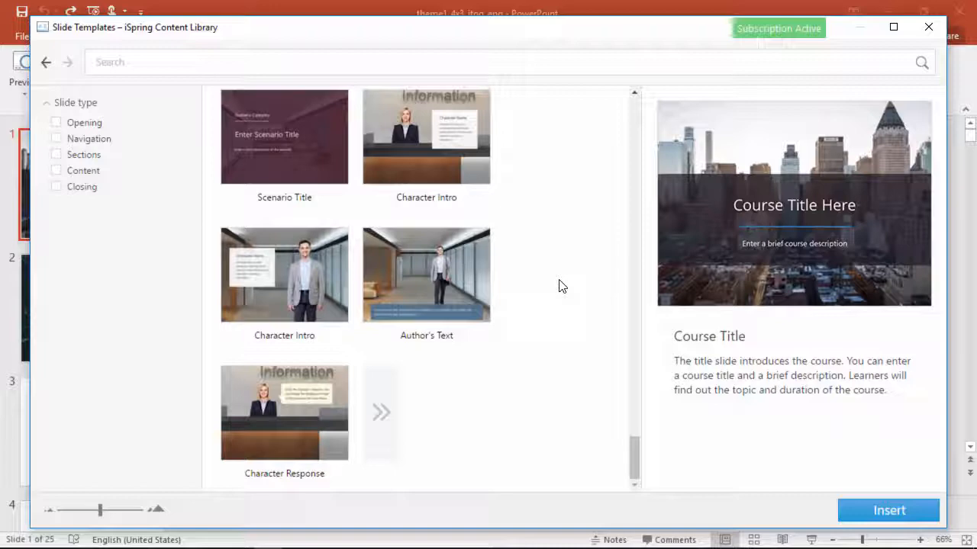
scroll("down", 3)
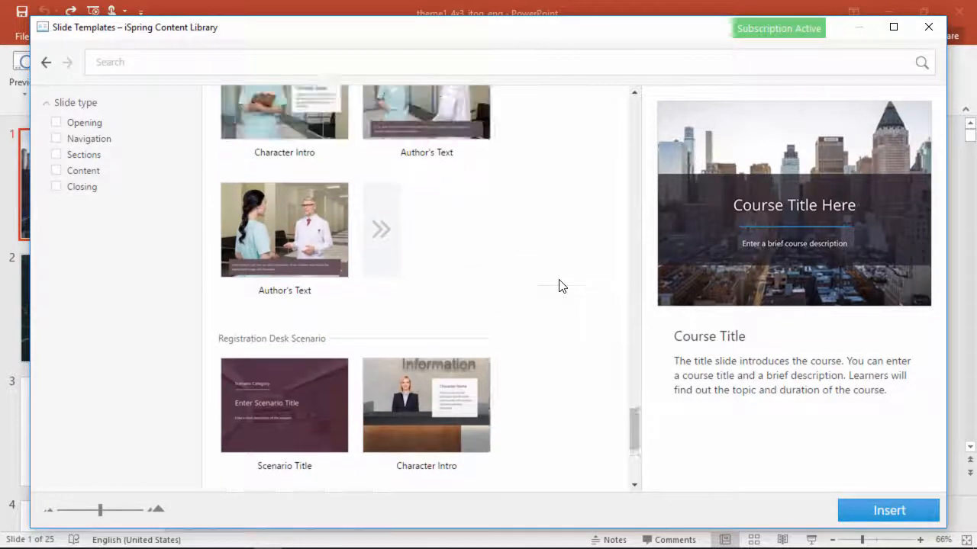
scroll("down", 3)
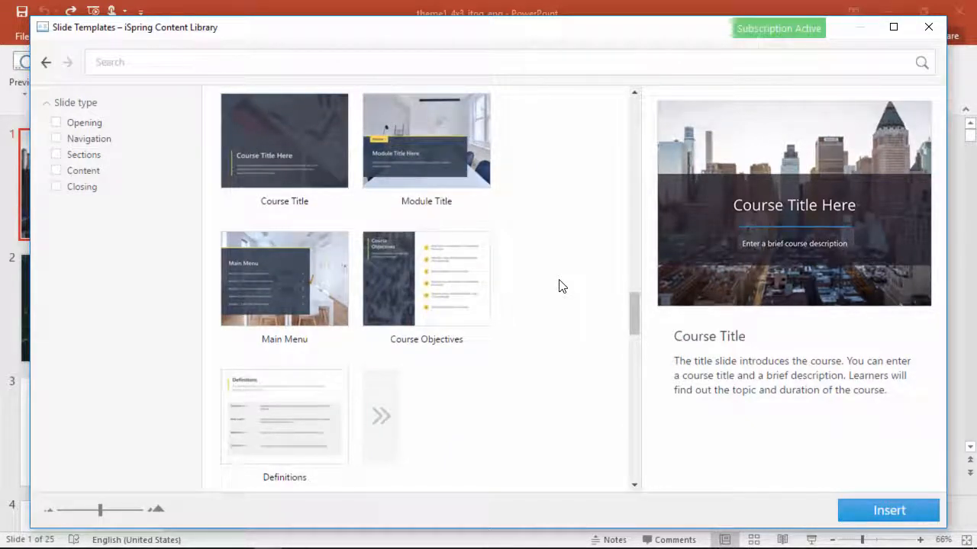
Insert the yellow Course Objectives template as slide 2, making 26 slides
left_click(425, 279)
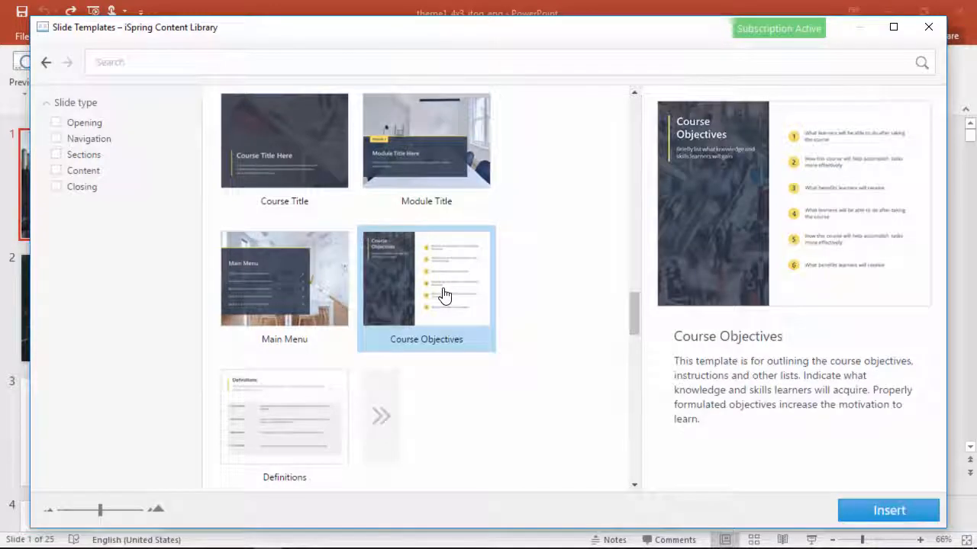
left_click(888, 510)
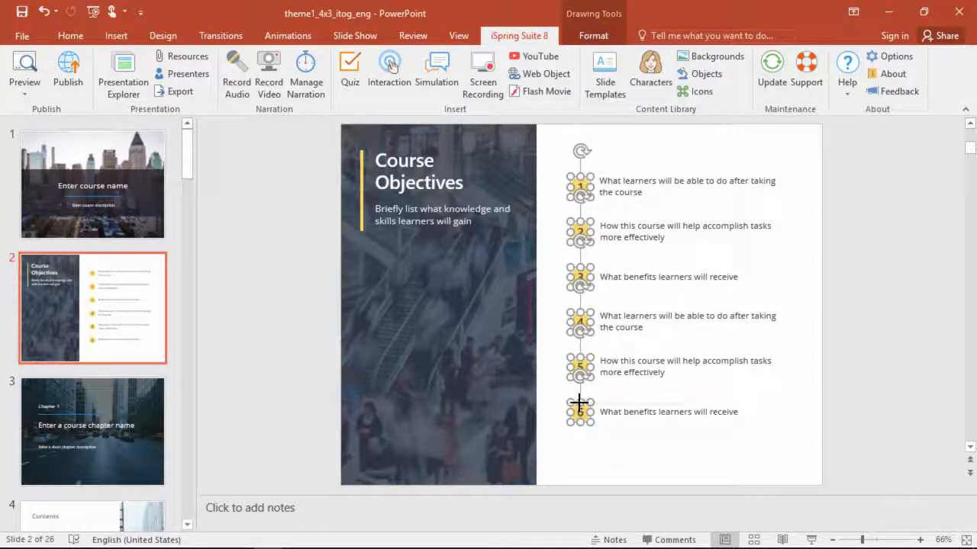
Fill the six numbered bullet circles with a light blue theme colour
left_click(628, 437)
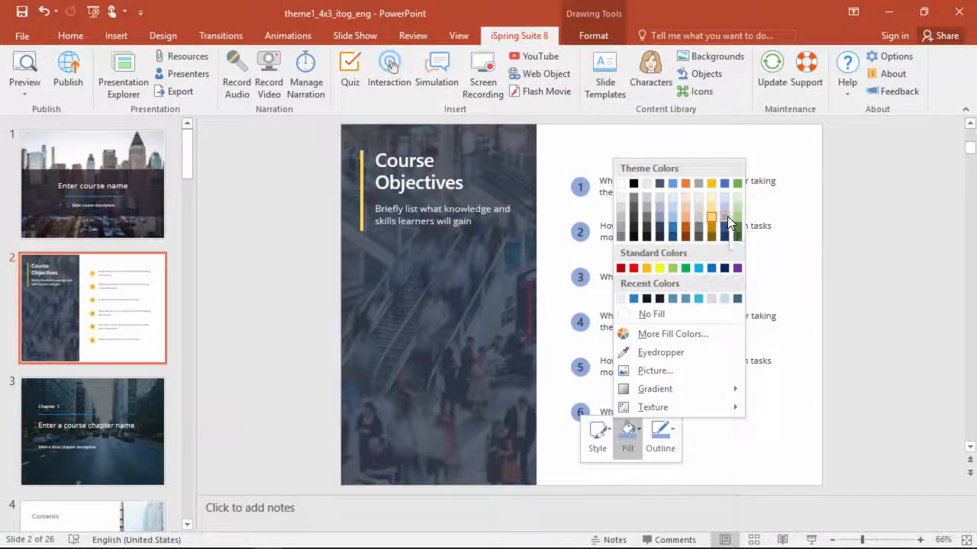
left_click(724, 216)
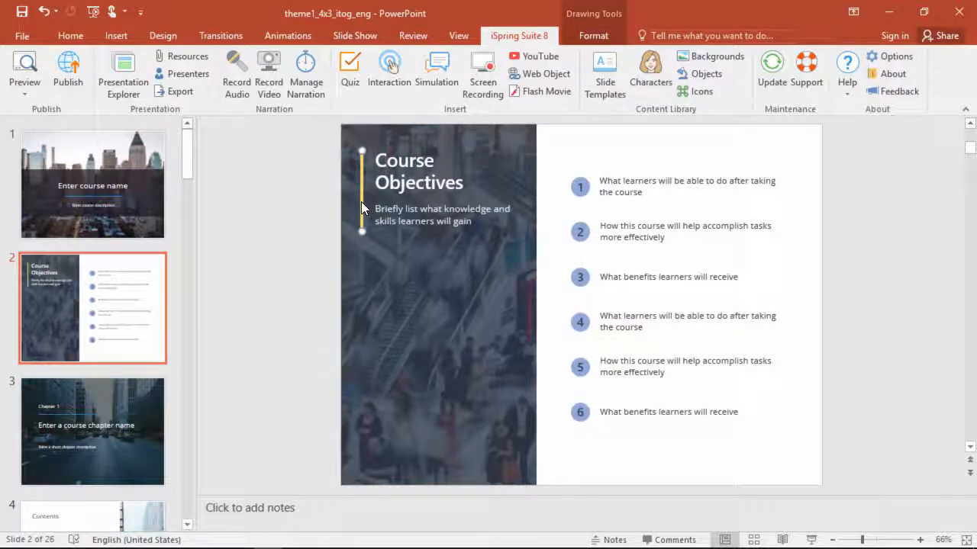
Set the title's vertical accent line outline to a blue theme colour
right_click(362, 203)
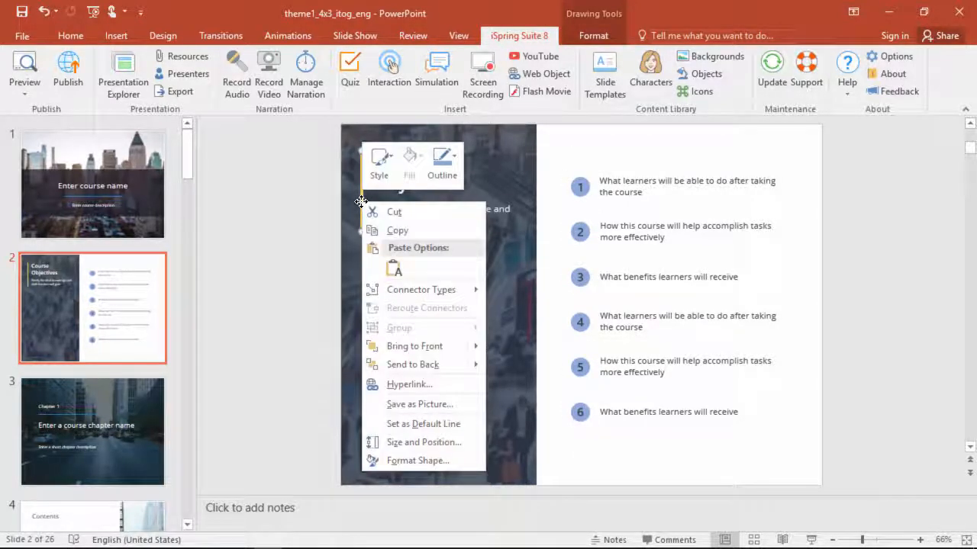
left_click(442, 161)
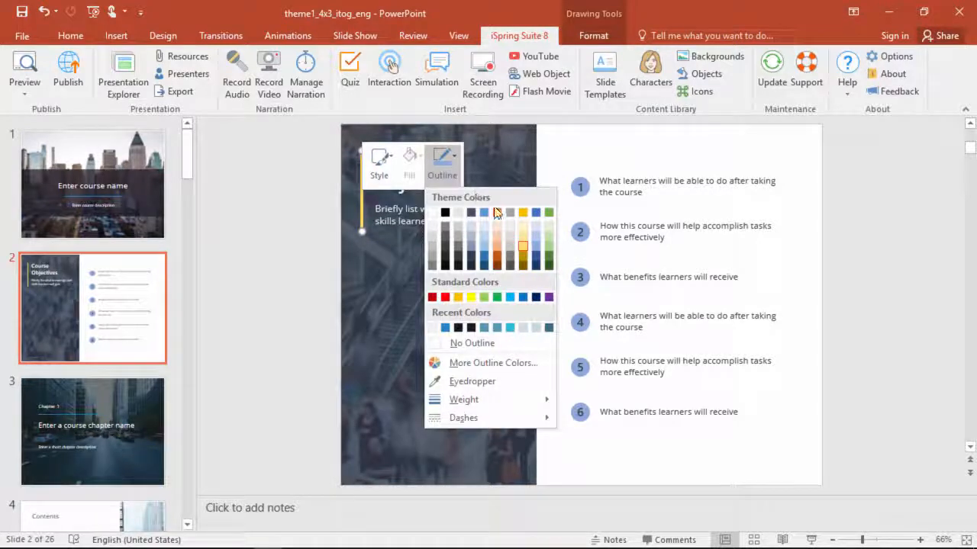
left_click(534, 252)
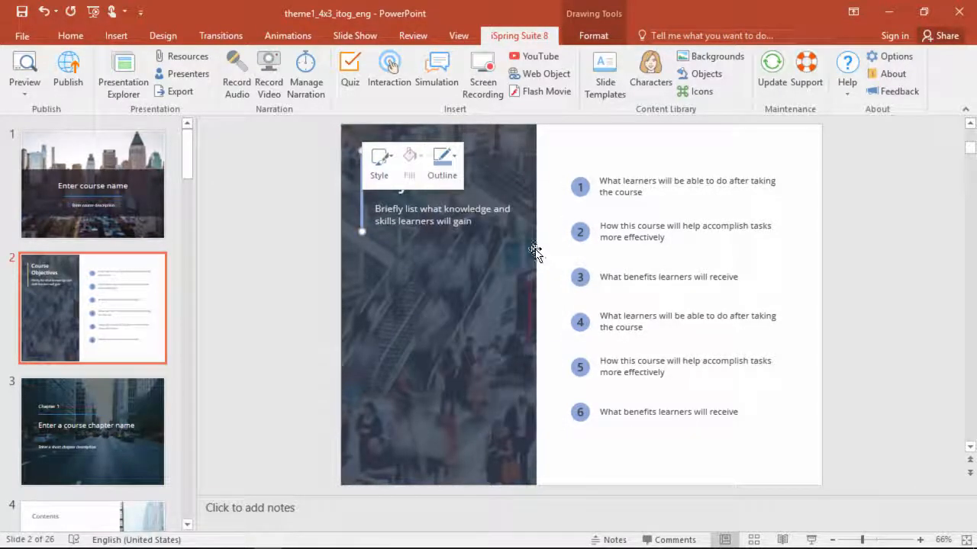